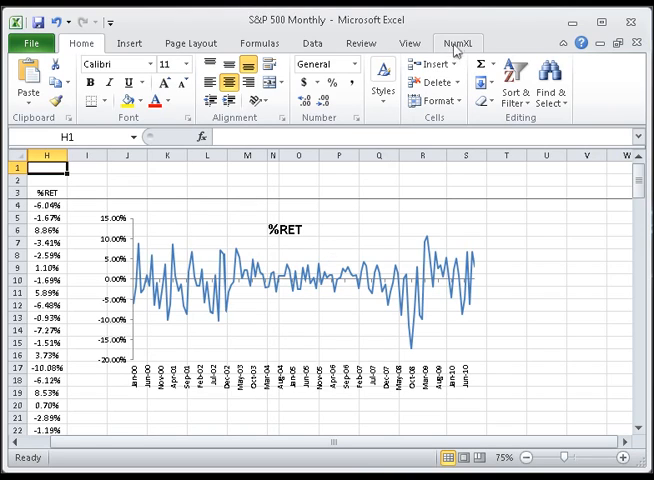
Switch to the NumXL ribbon to expose the time-series analysis tools.
click(456, 44)
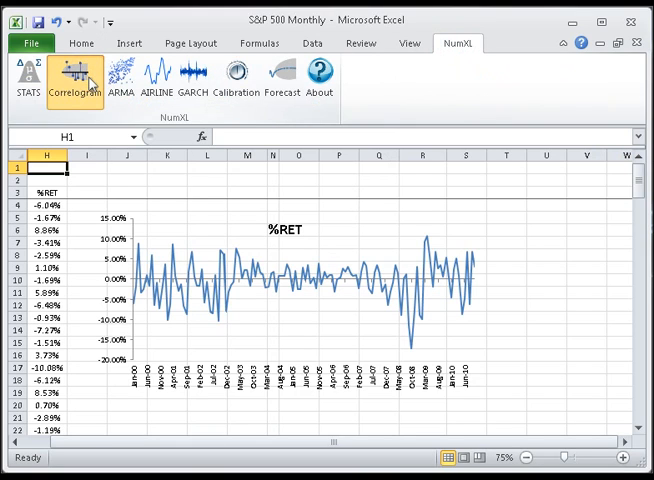
Run a Correlogram on the %RET series with Max Lags 10, limits, ACF/PACF table and charts.
click(74, 78)
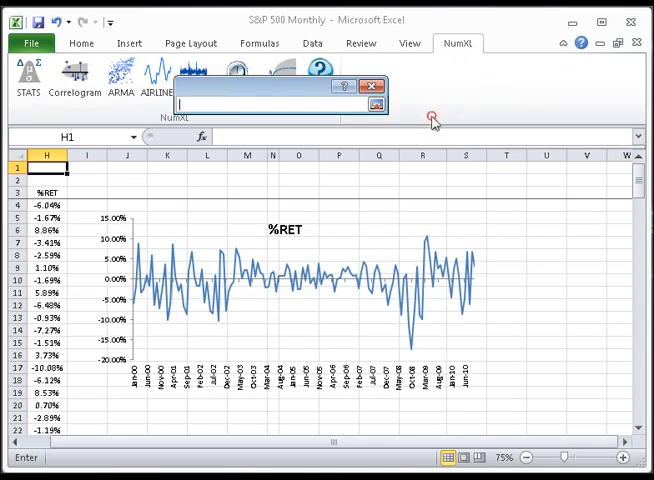
click(52, 196)
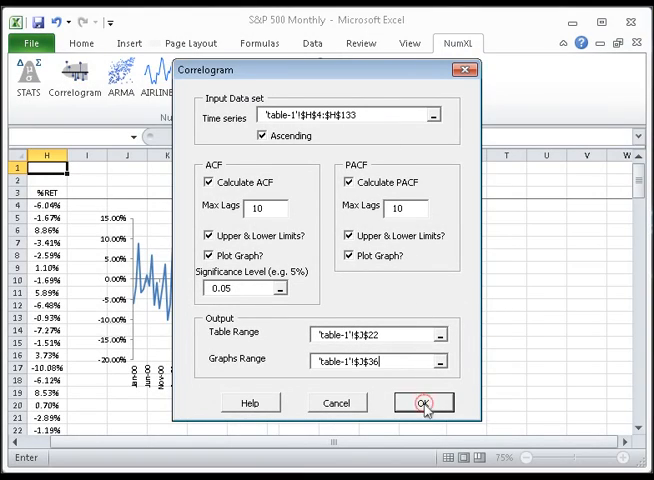
click(422, 402)
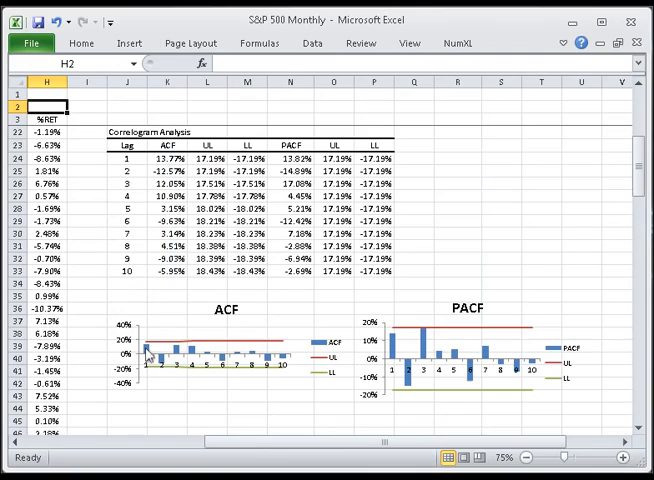